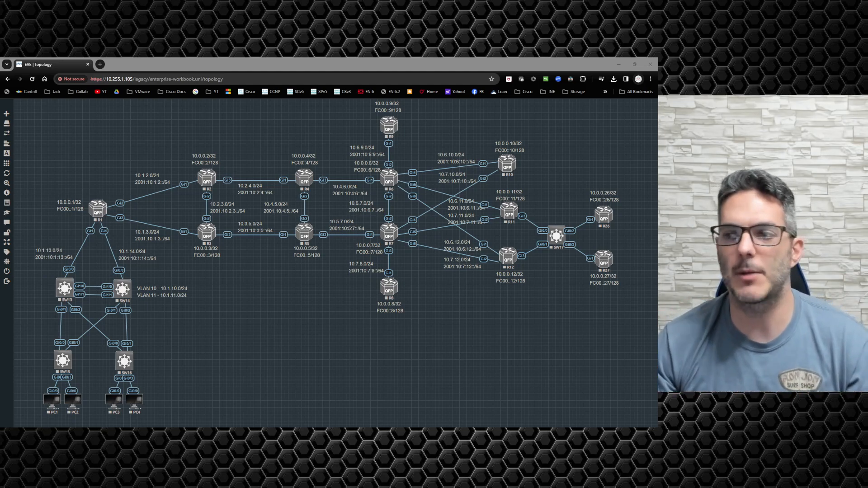
{"action": "mouse_move", "coordinate": [247, 305]}
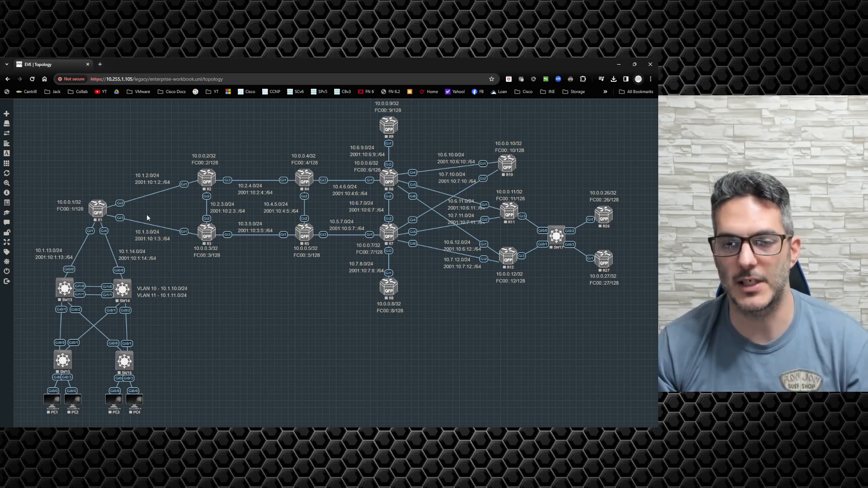
{"action": "mouse_move", "coordinate": [120, 203]}
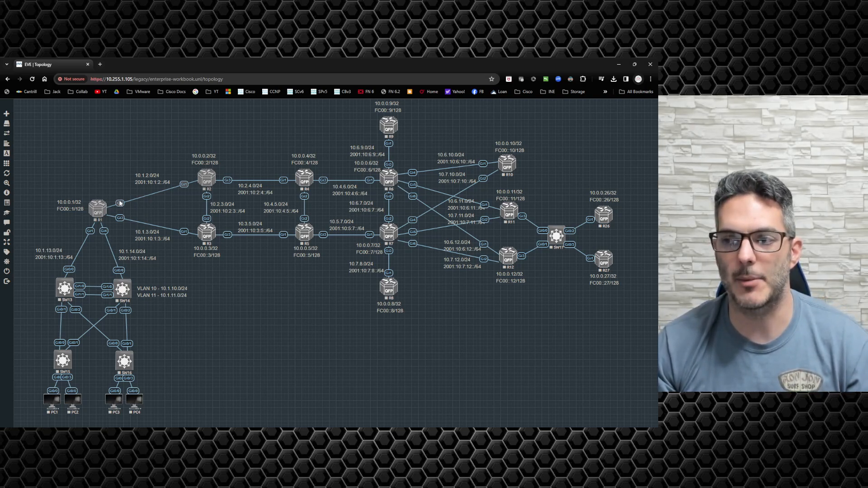
{"action": "mouse_move", "coordinate": [178, 211]}
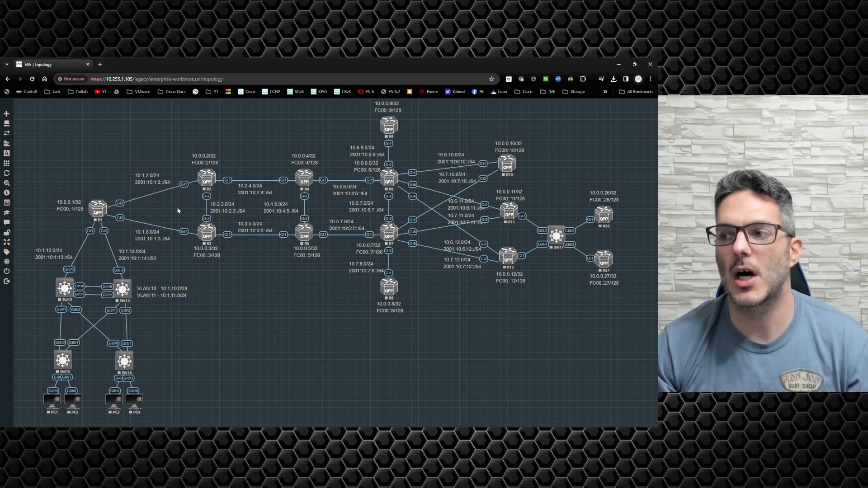
{"action": "mouse_move", "coordinate": [145, 191]}
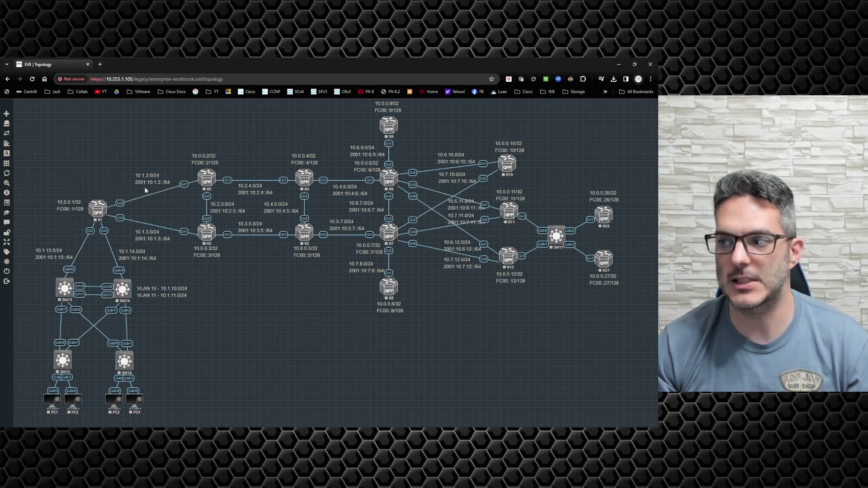
{"action": "mouse_move", "coordinate": [140, 200]}
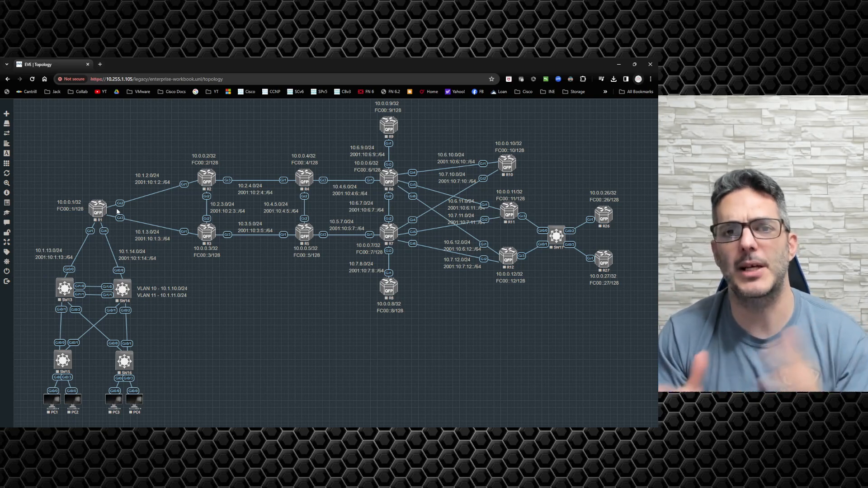
{"action": "mouse_move", "coordinate": [274, 327]}
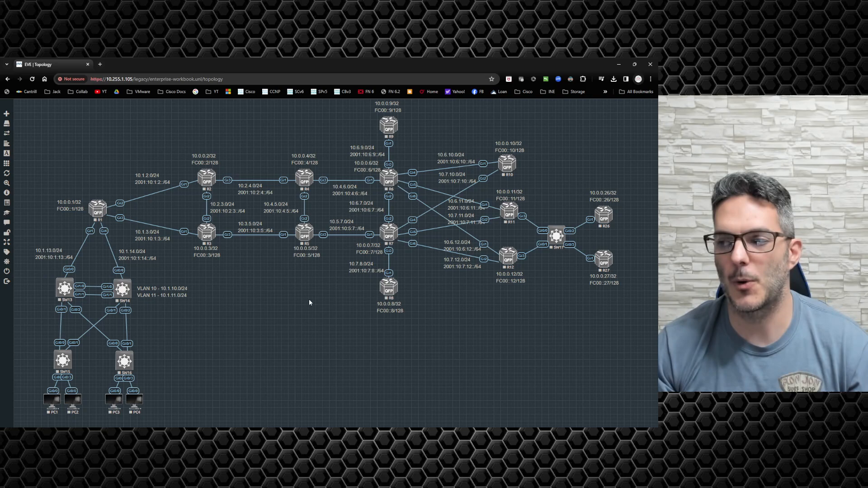
{"action": "mouse_move", "coordinate": [298, 305]}
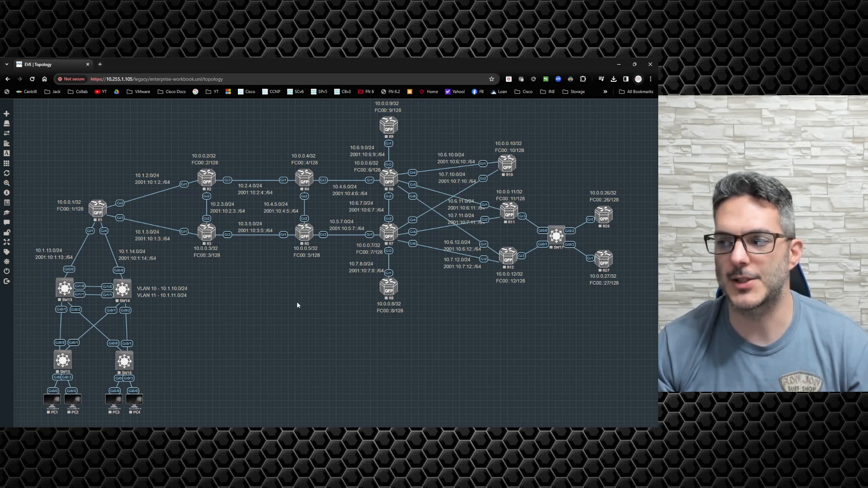
{"action": "mouse_move", "coordinate": [293, 308]}
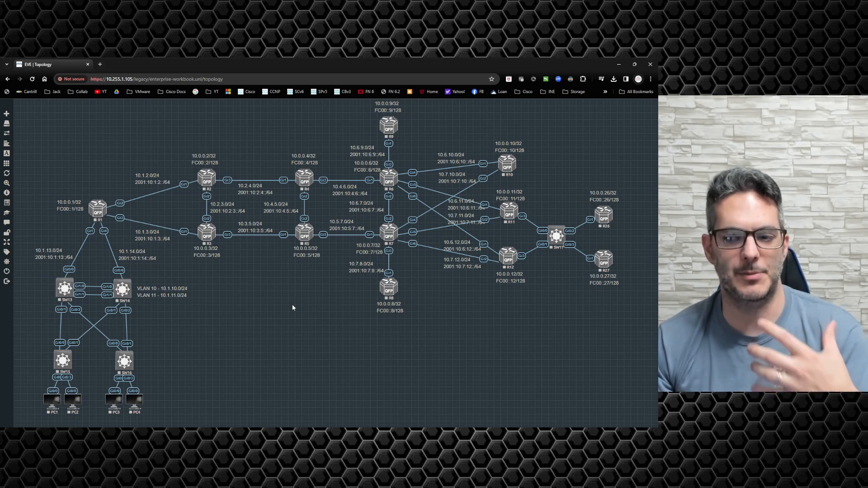
{"action": "mouse_move", "coordinate": [195, 351]}
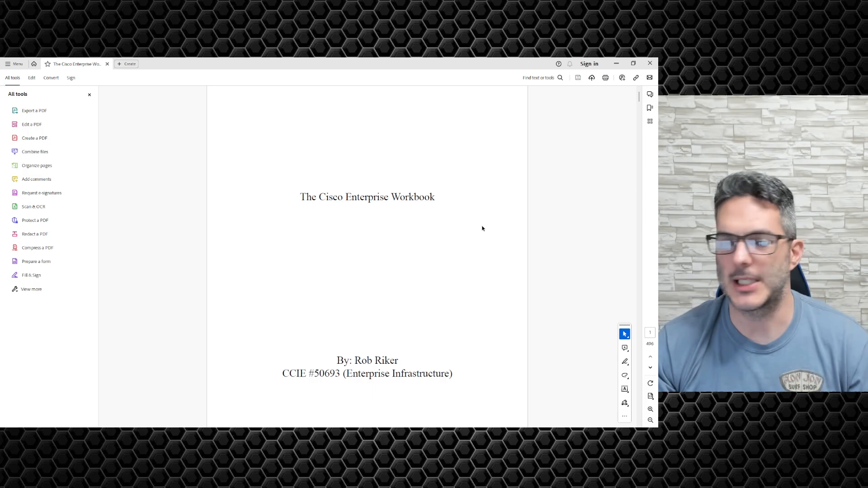
{"action": "mouse_move", "coordinate": [561, 302]}
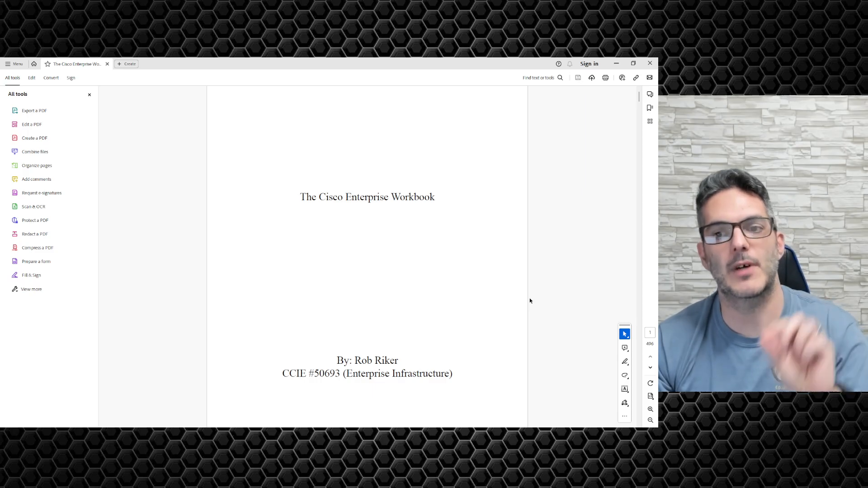
- Scroll past the author and dedication pages to the workbook's Contents
{"action": "scroll", "scroll_direction": "down", "scroll_amount": 3}
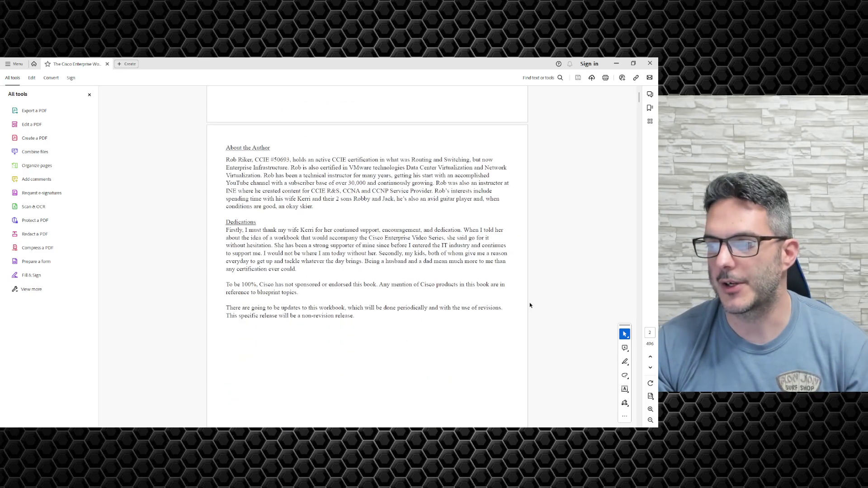
{"action": "scroll", "scroll_direction": "down", "scroll_amount": 3}
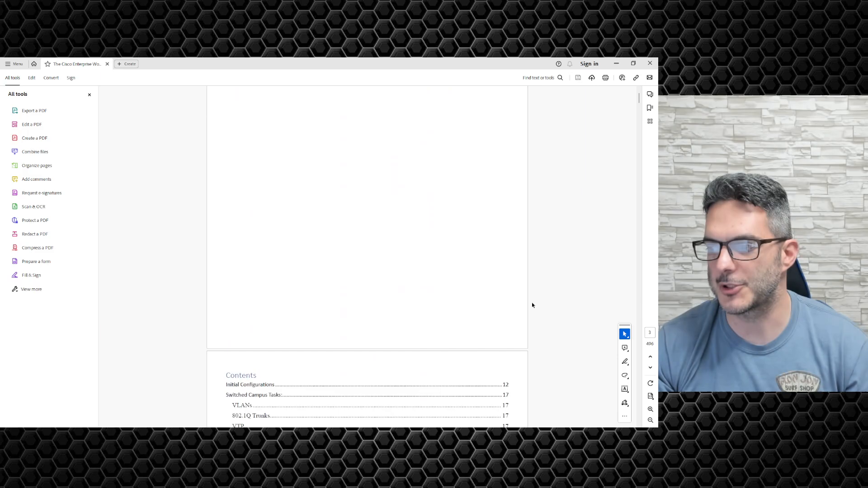
{"action": "scroll", "scroll_direction": "down", "scroll_amount": 3}
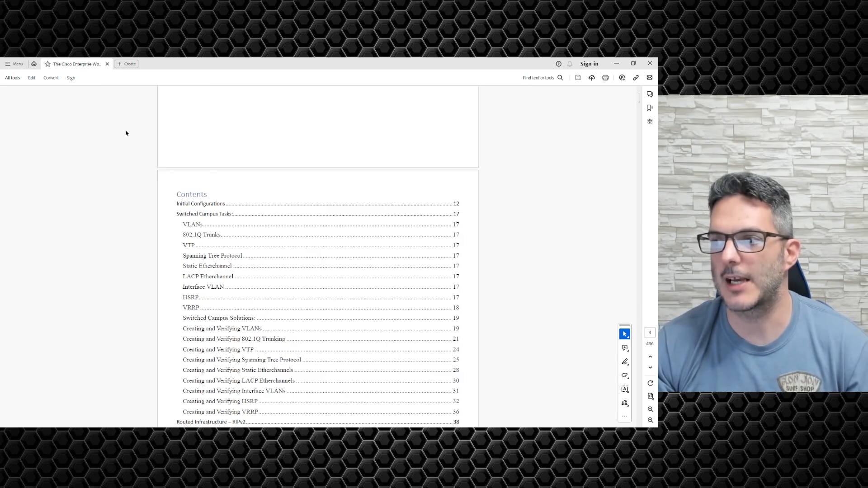
{"action": "mouse_move", "coordinate": [214, 206]}
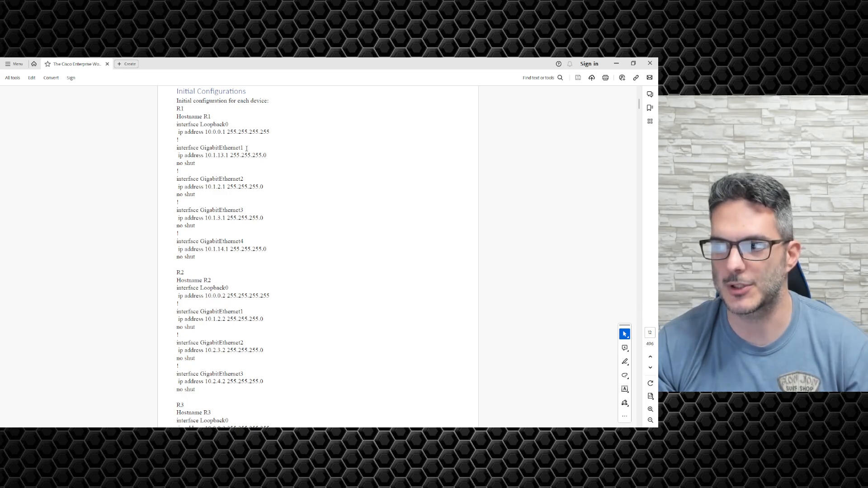
- Scroll through the R1/R2 and switch initial configurations to the Switched Campus Tasks page
{"action": "double_click", "coordinate": [227, 149]}
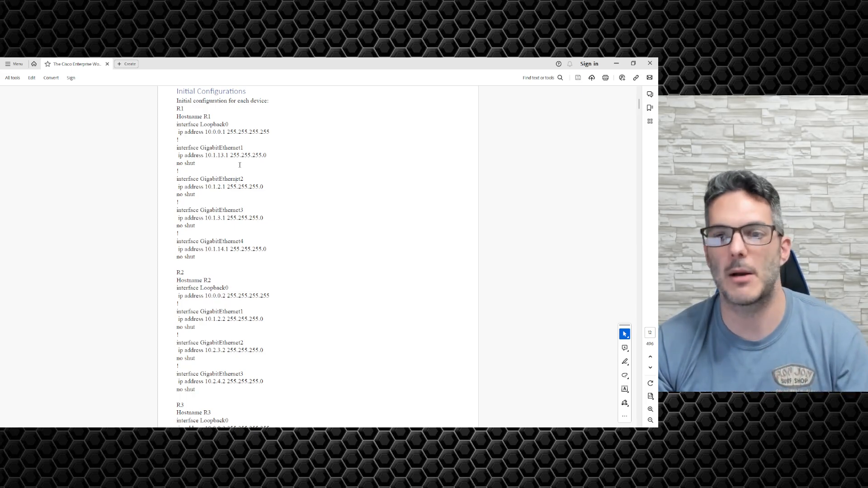
{"action": "double_click", "coordinate": [238, 149]}
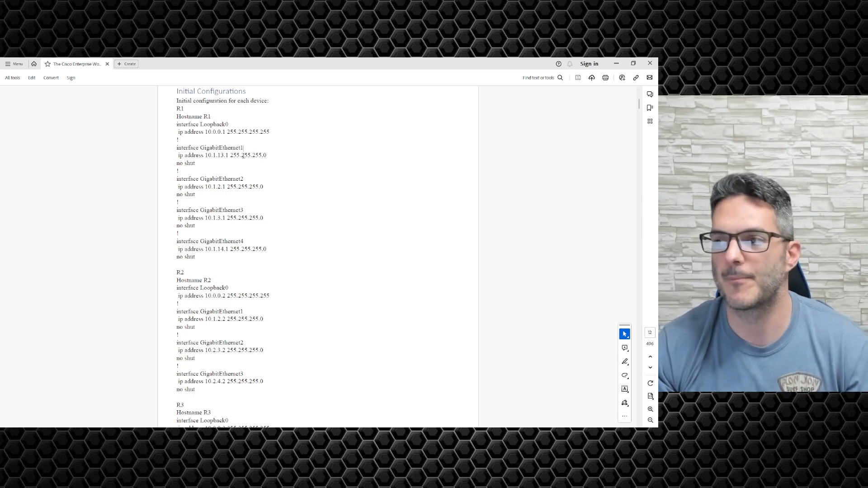
{"action": "scroll", "scroll_direction": "down", "scroll_amount": 3}
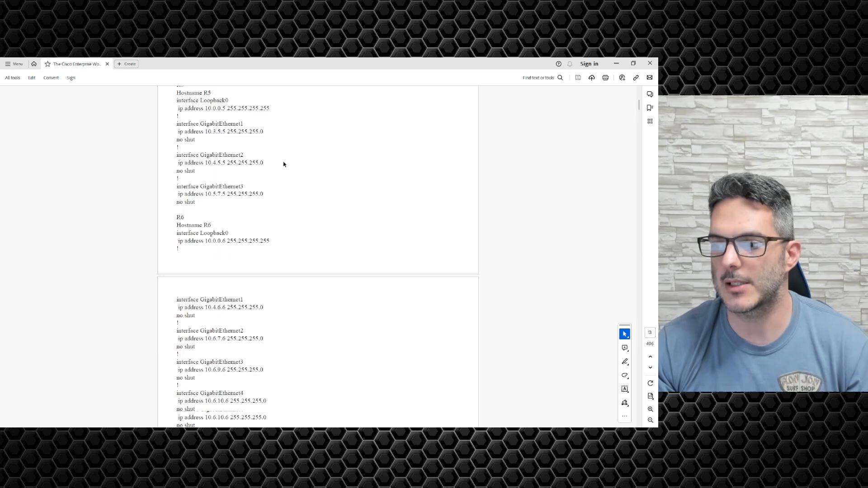
{"action": "scroll", "scroll_direction": "down", "scroll_amount": 3}
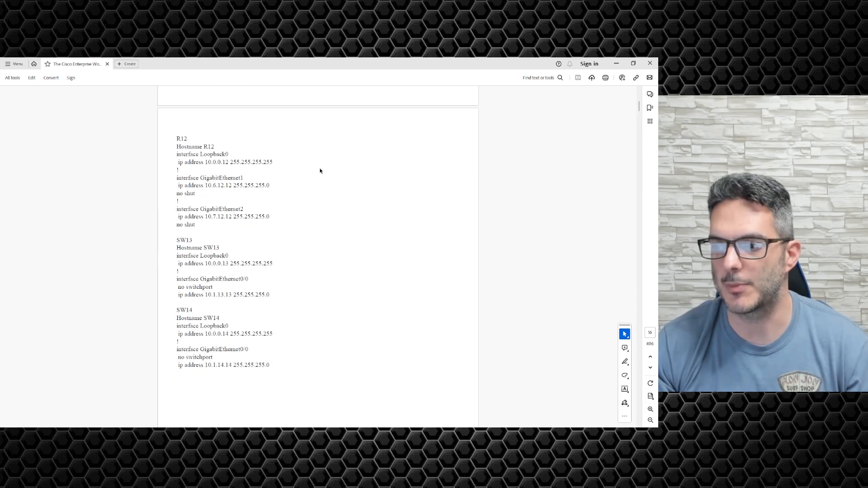
{"action": "scroll", "scroll_direction": "down", "scroll_amount": 3}
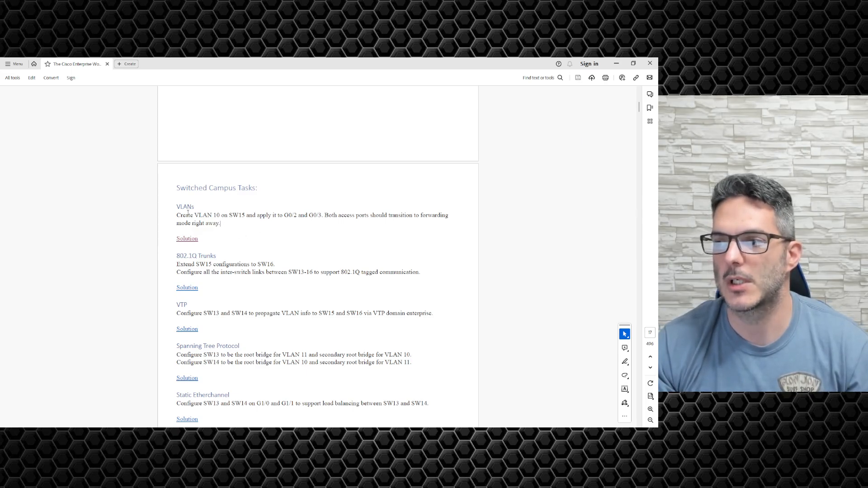
{"action": "mouse_move", "coordinate": [602, 381]}
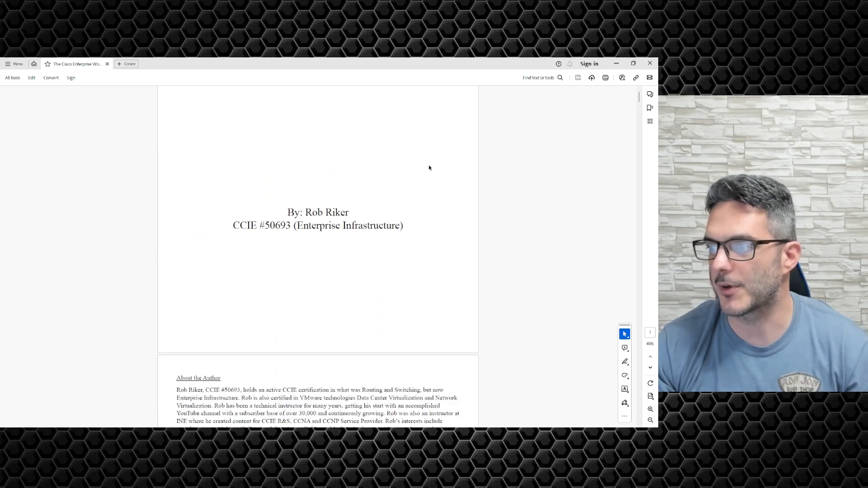
- Jump from the Contents to the campus tasks and follow the VLANs task's Solution link
{"action": "scroll", "scroll_direction": "down", "scroll_amount": 3}
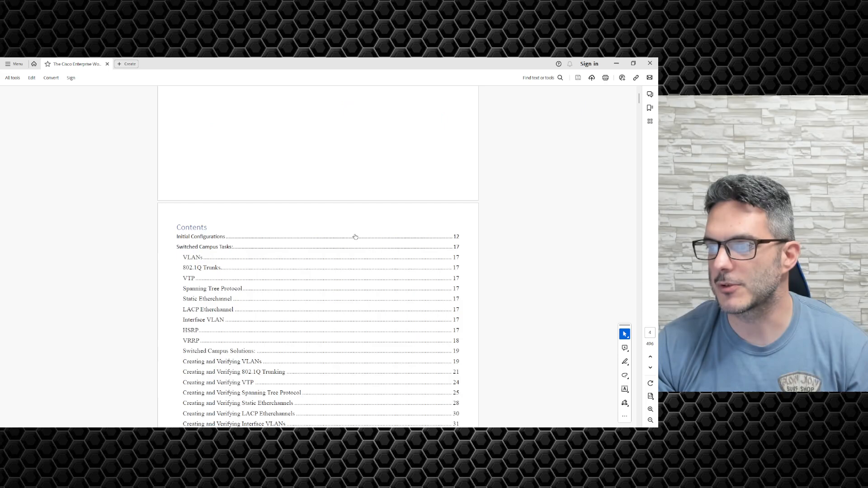
{"action": "left_click", "coordinate": [186, 258]}
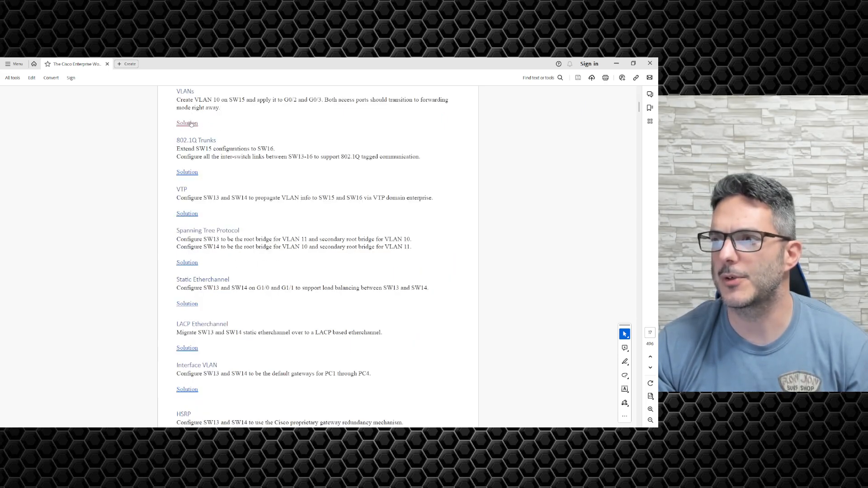
{"action": "left_click", "coordinate": [187, 123]}
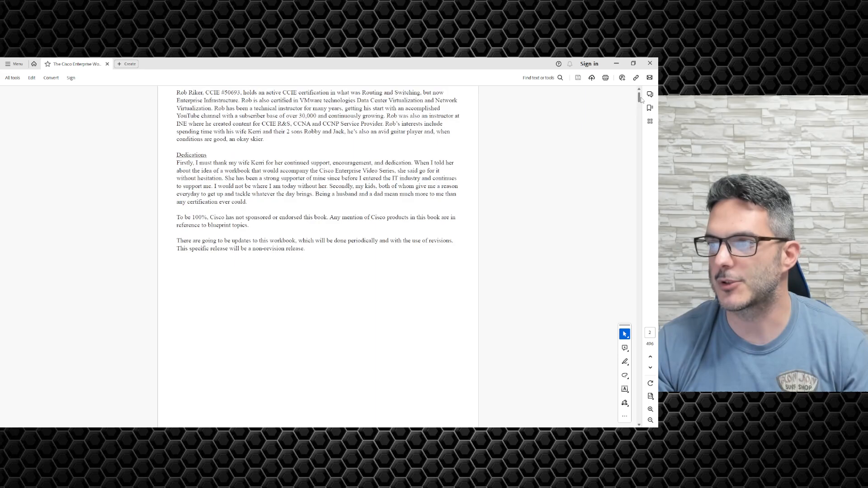
- Scroll past the introduction and Contents to the Switched Campus Tasks list
{"action": "scroll", "scroll_direction": "down", "scroll_amount": 3}
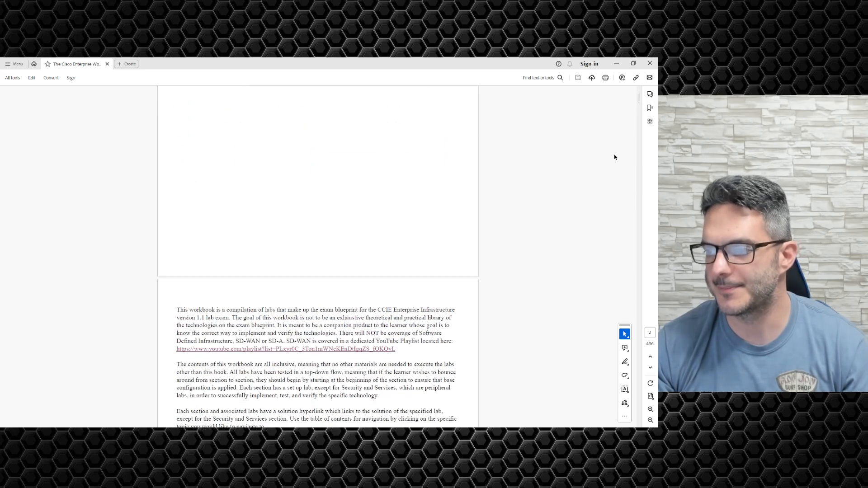
{"action": "scroll", "scroll_direction": "down", "scroll_amount": 3}
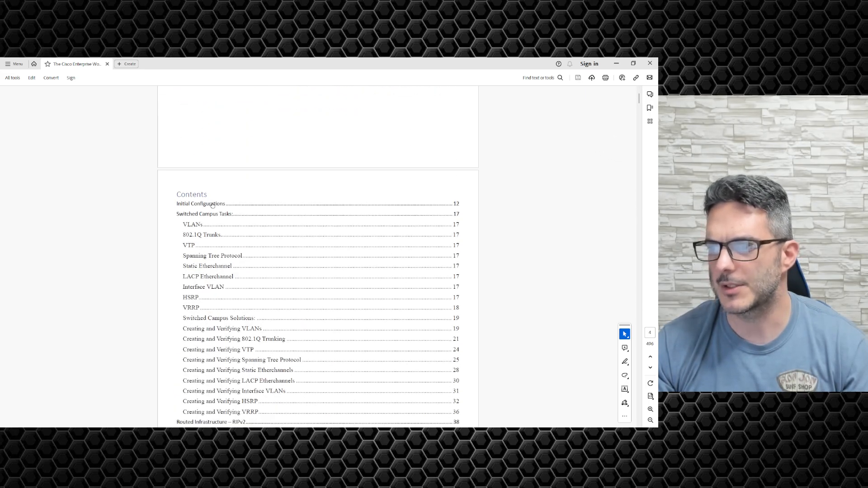
{"action": "scroll", "scroll_direction": "down", "scroll_amount": 3}
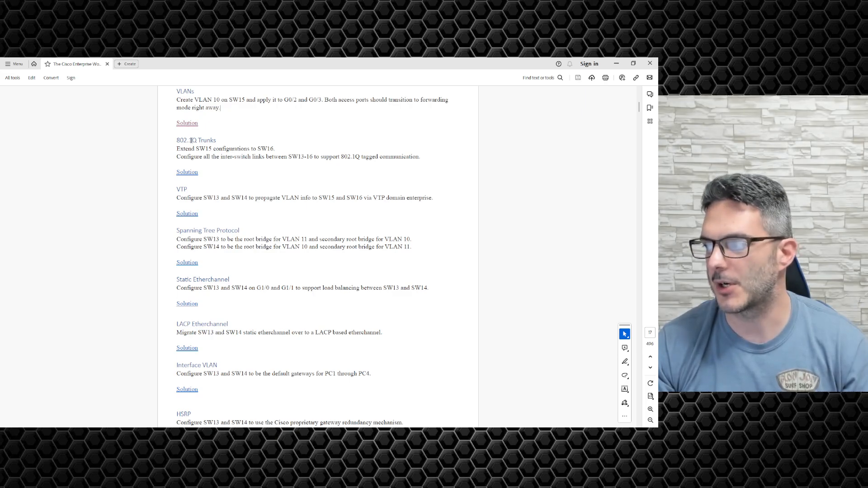
{"action": "mouse_move", "coordinate": [134, 142]}
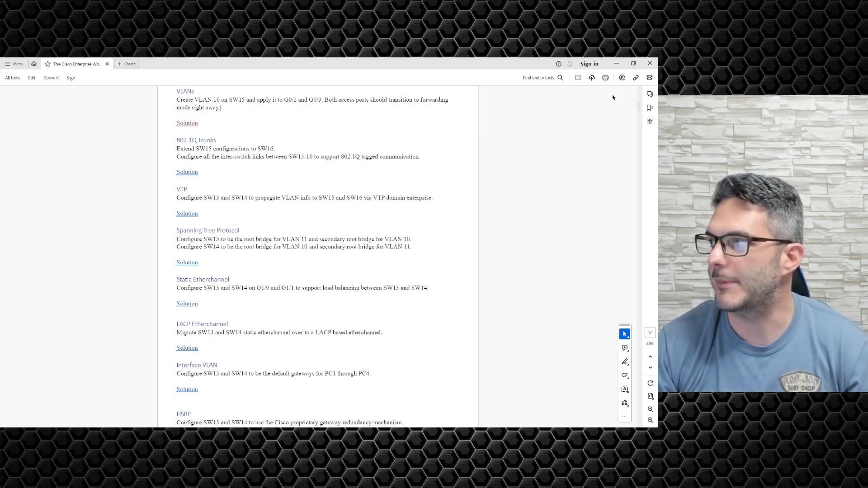
{"action": "mouse_move", "coordinate": [649, 107]}
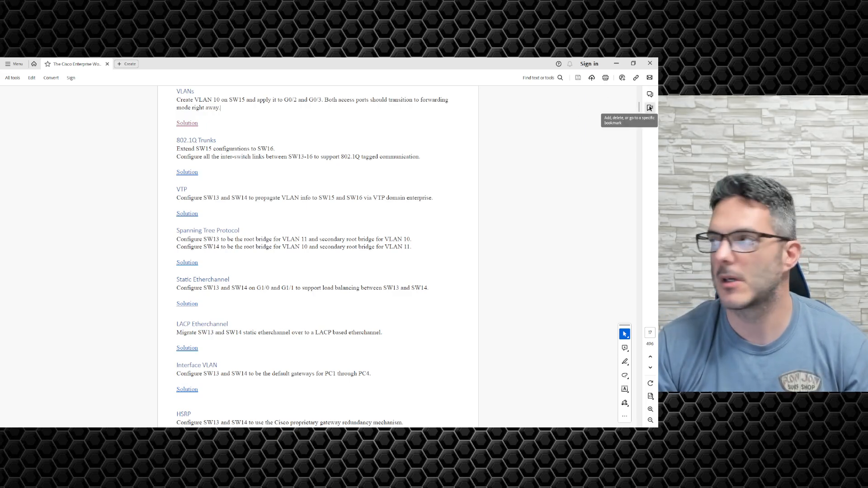
{"action": "left_click", "coordinate": [649, 108]}
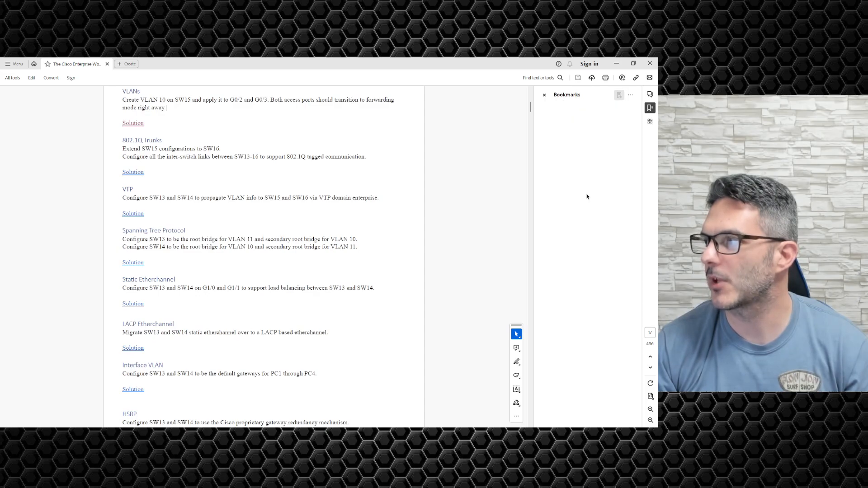
{"action": "left_click", "coordinate": [543, 95]}
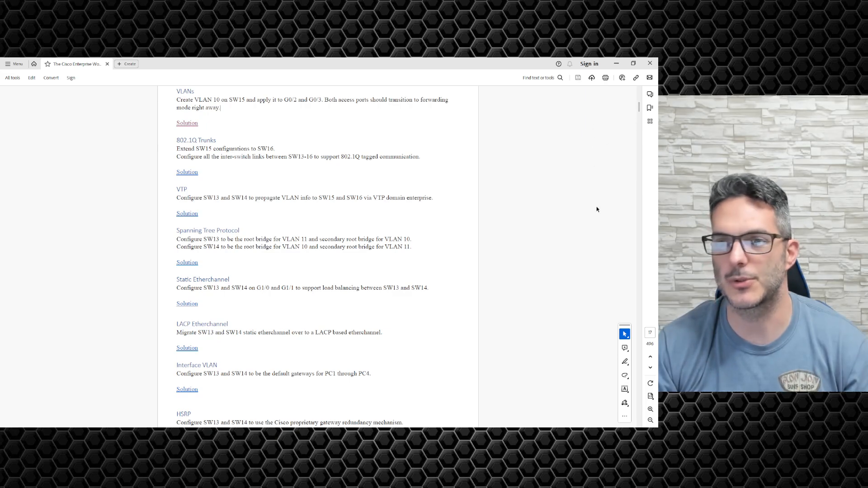
{"action": "mouse_move", "coordinate": [217, 181]}
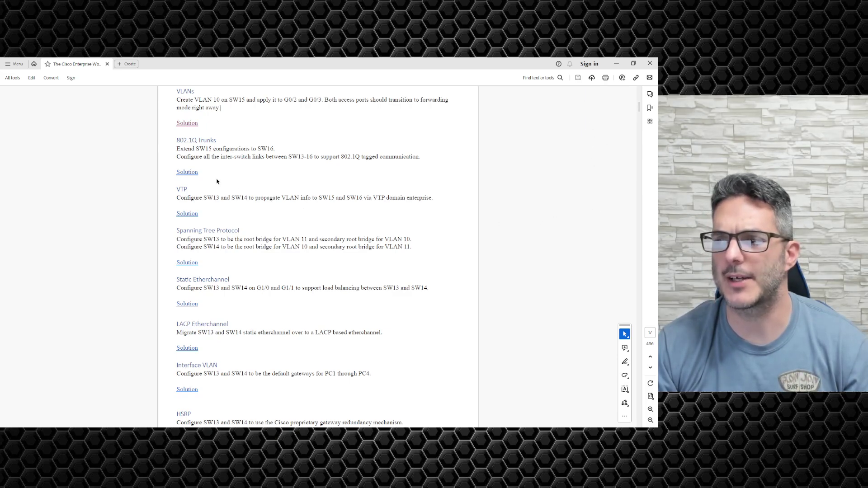
{"action": "scroll", "scroll_direction": "down", "scroll_amount": 3}
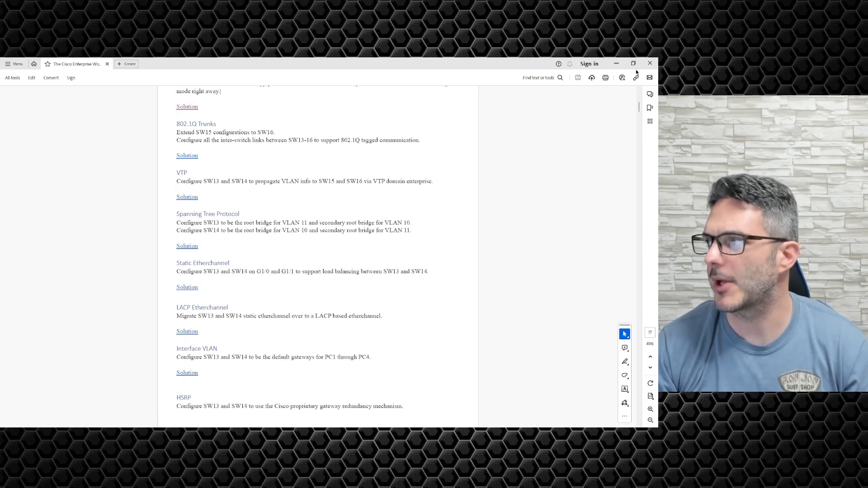